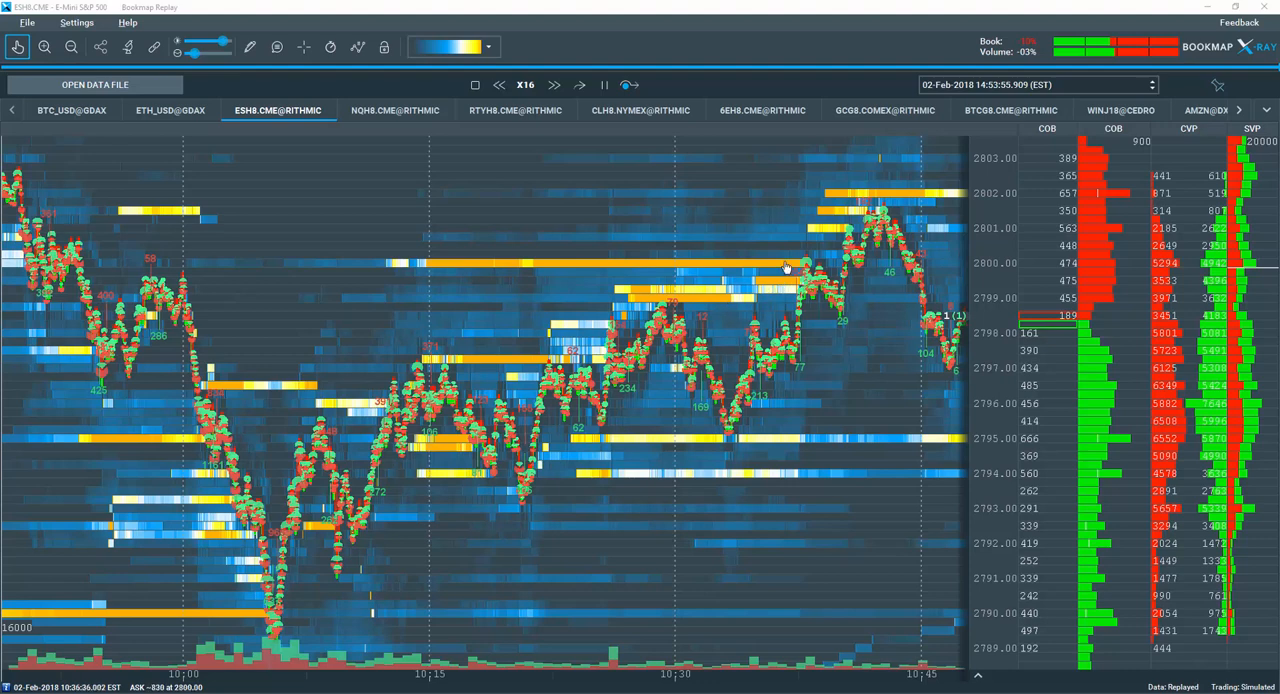
mouse_move(630, 268)
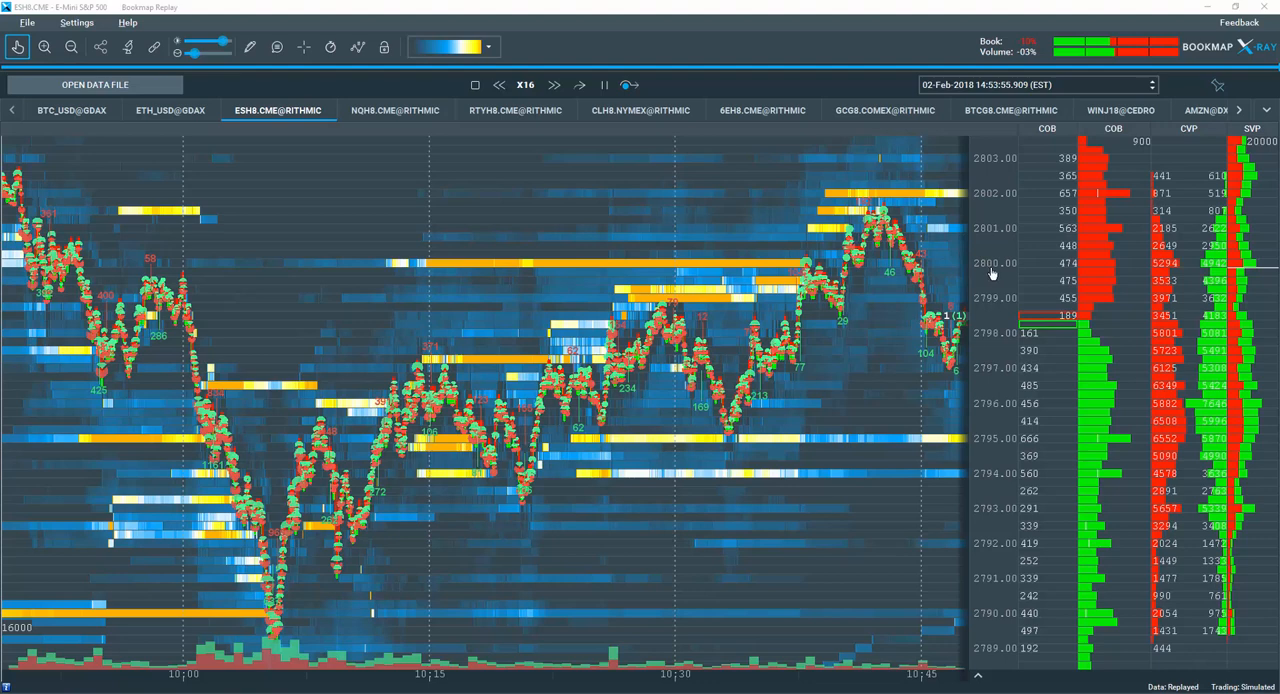
mouse_move(767, 268)
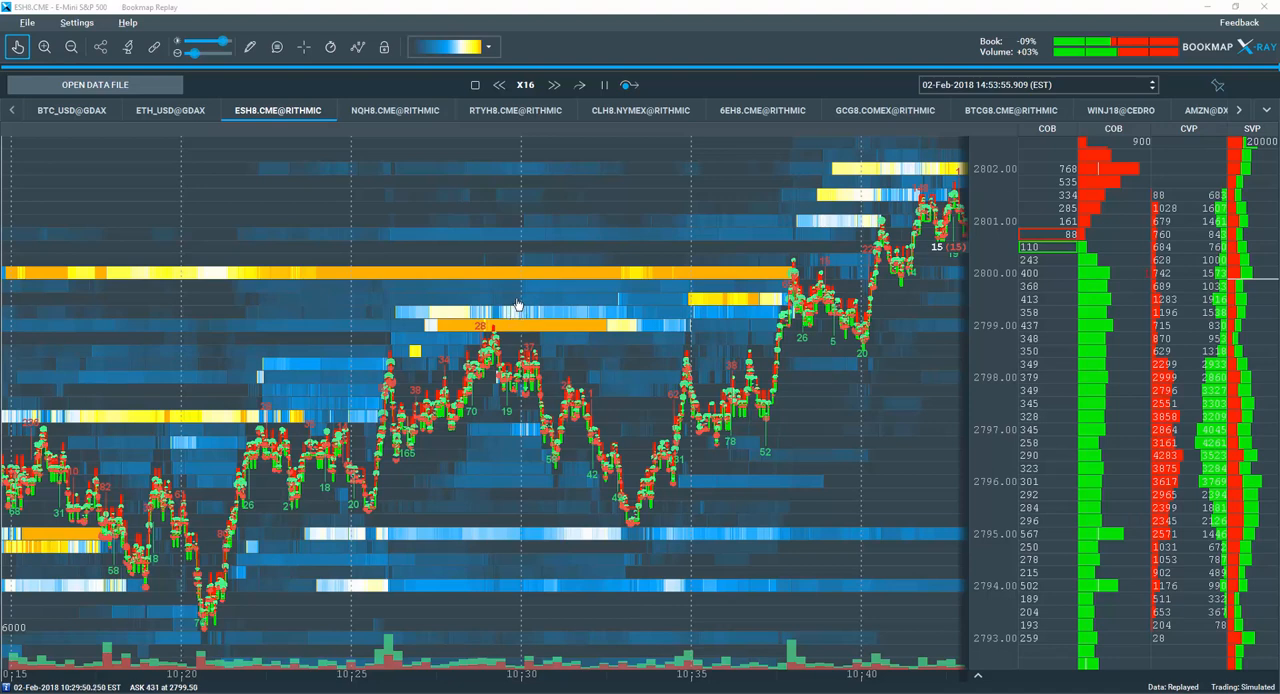
mouse_move(470, 322)
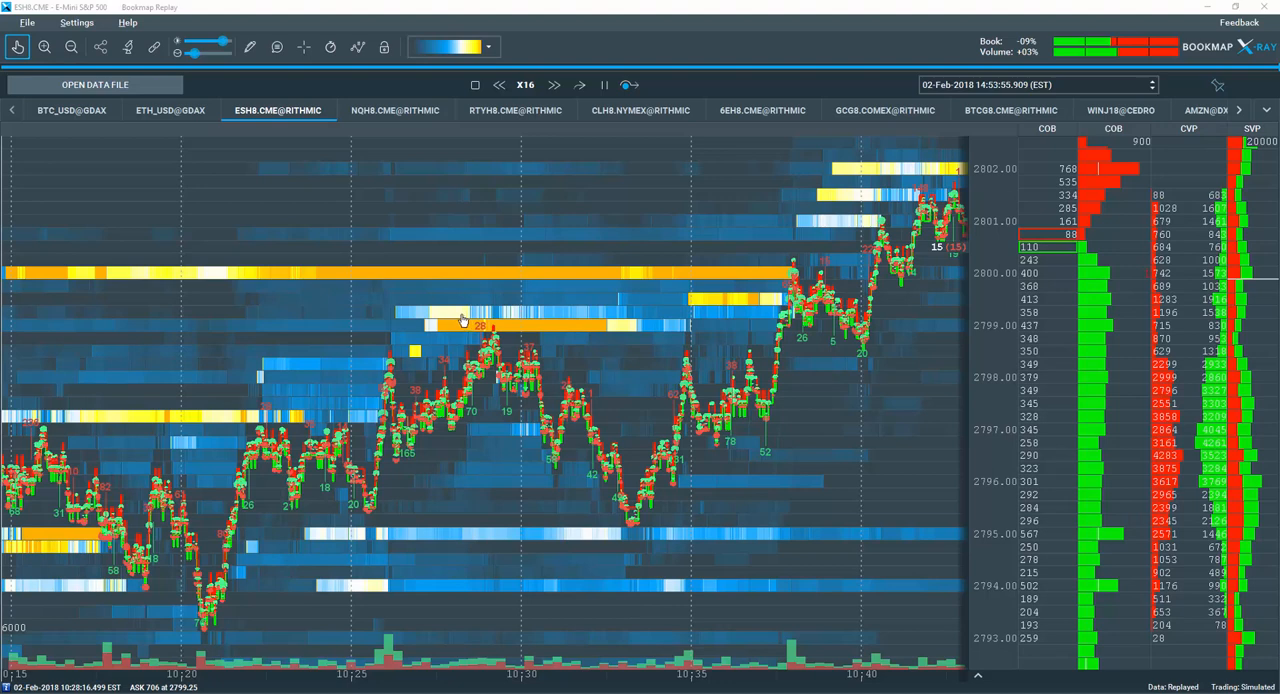
mouse_move(449, 281)
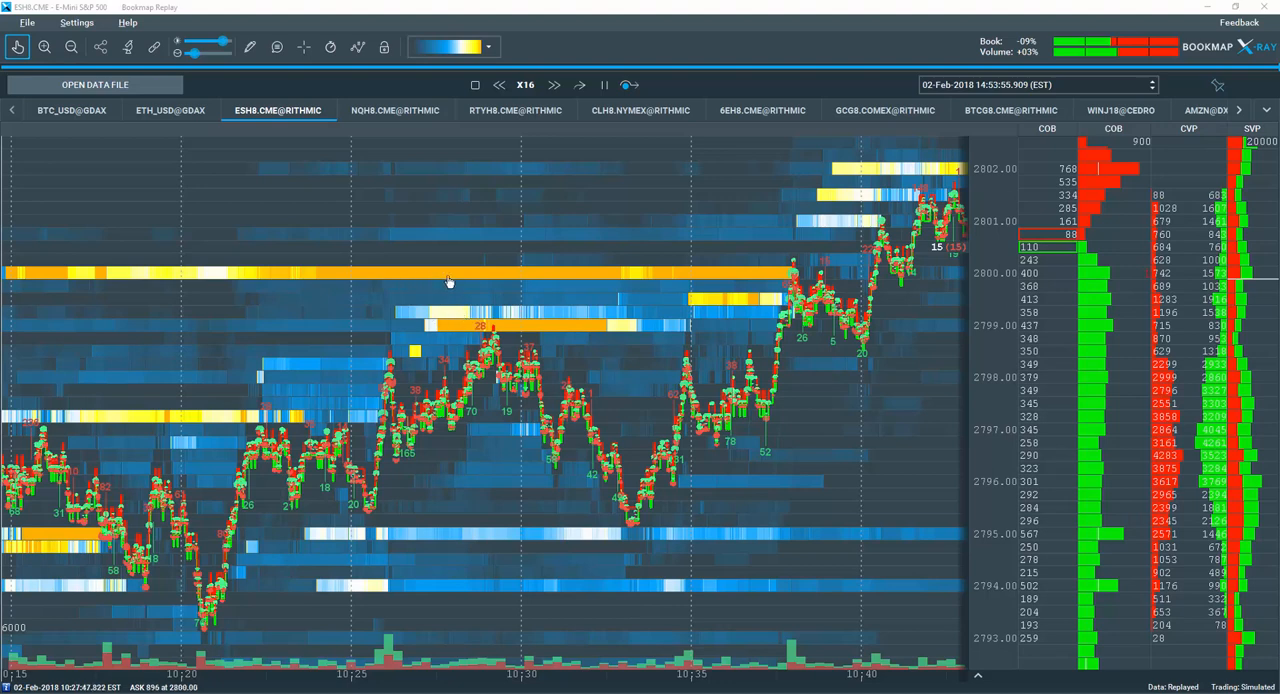
mouse_move(573, 335)
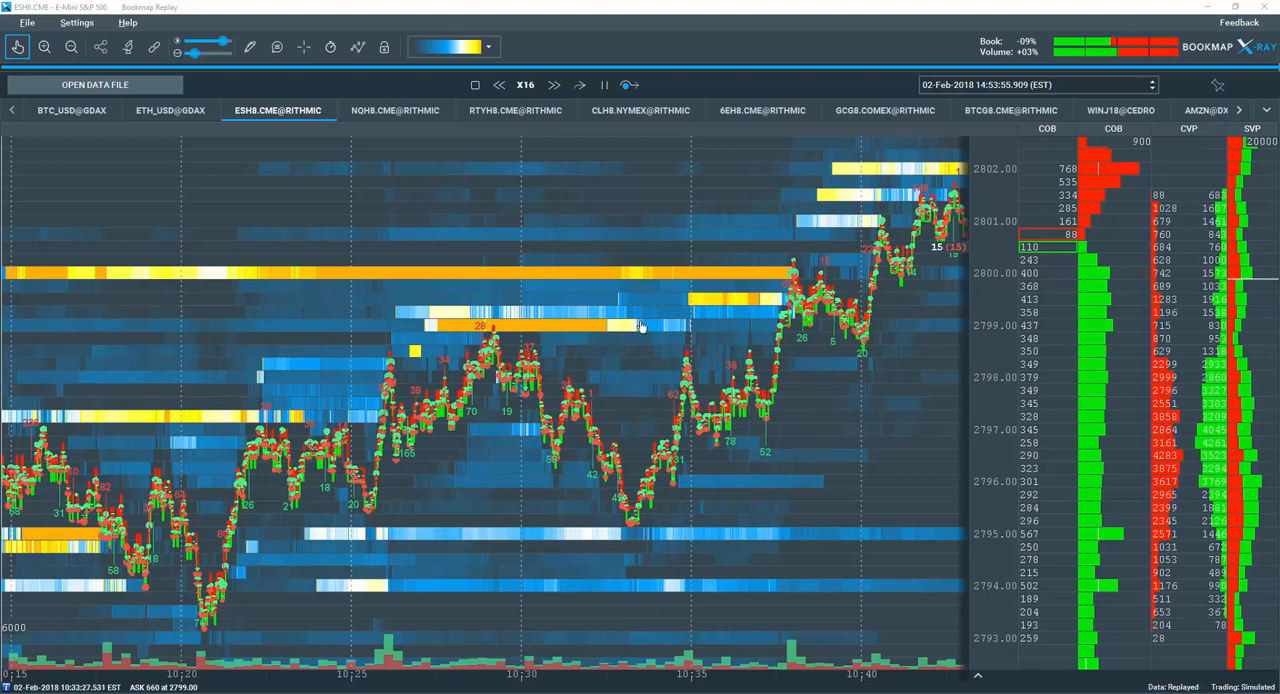
mouse_move(612, 332)
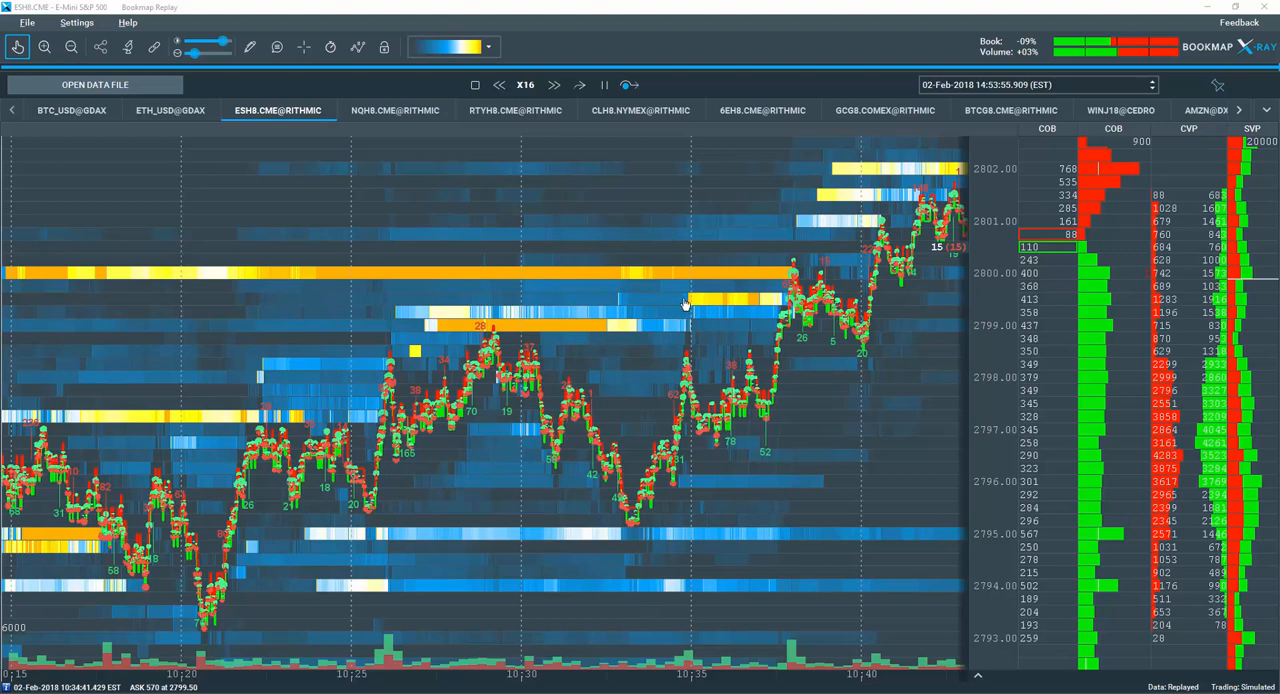
mouse_move(583, 347)
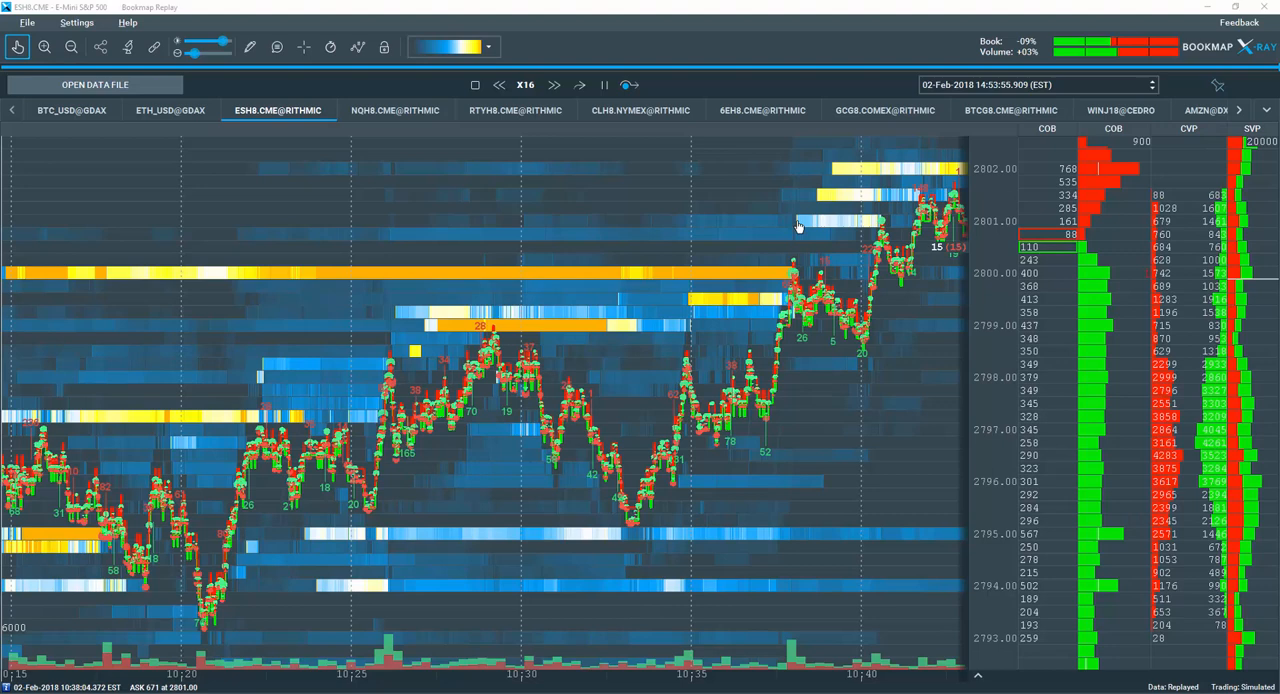
mouse_move(828, 196)
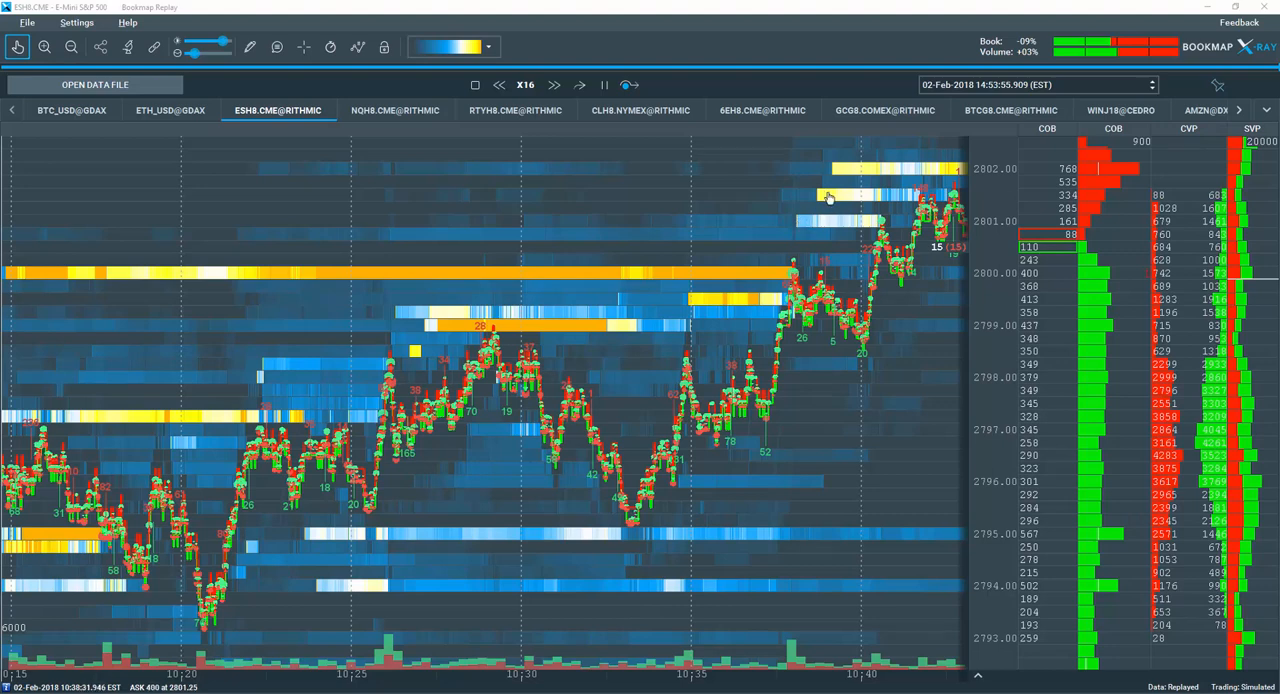
mouse_move(836, 224)
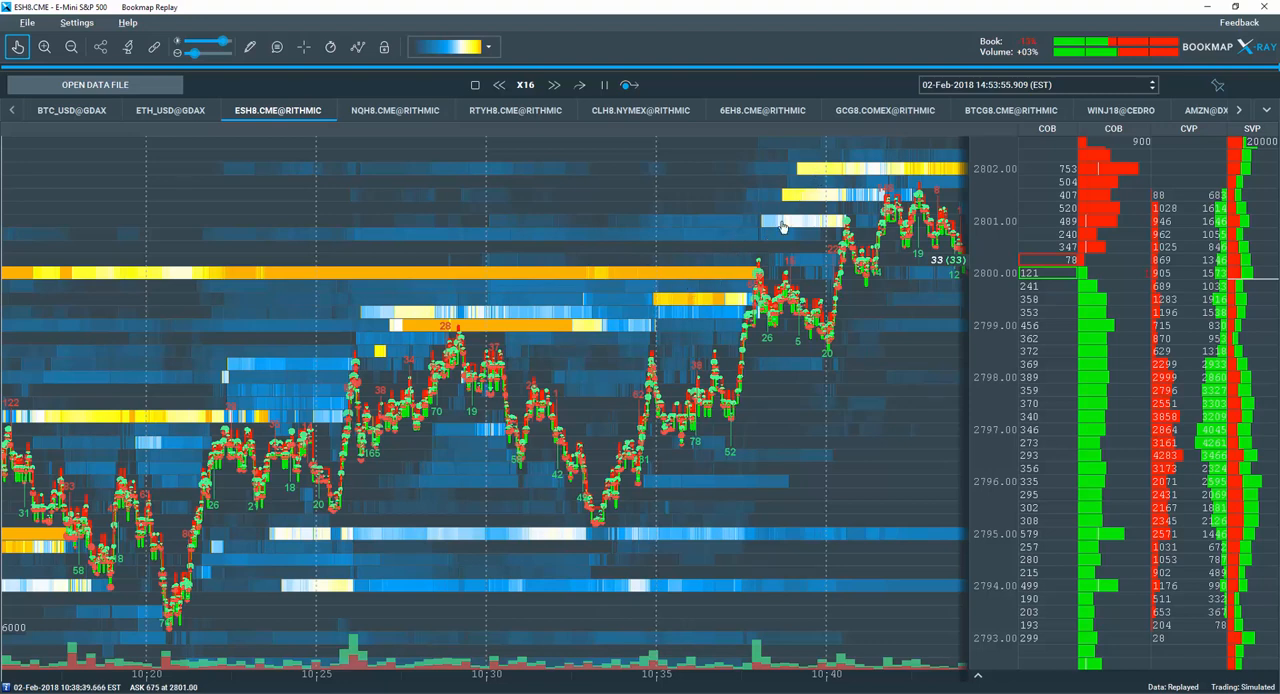
mouse_move(830, 172)
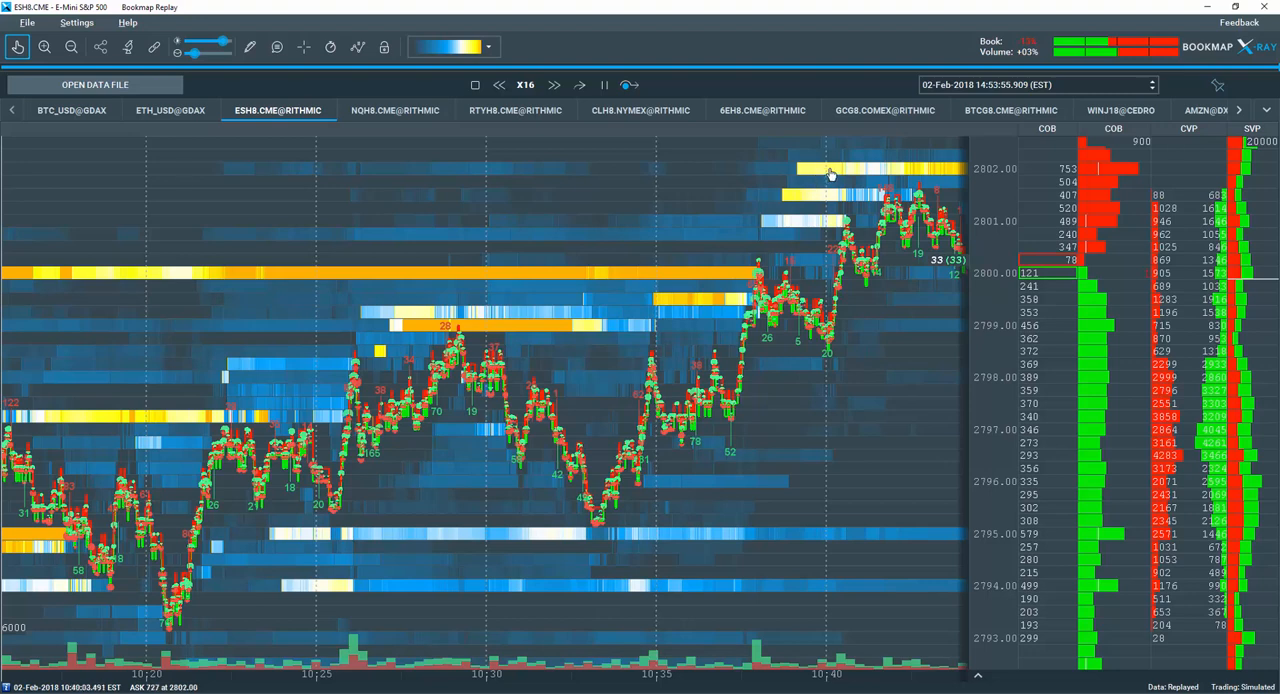